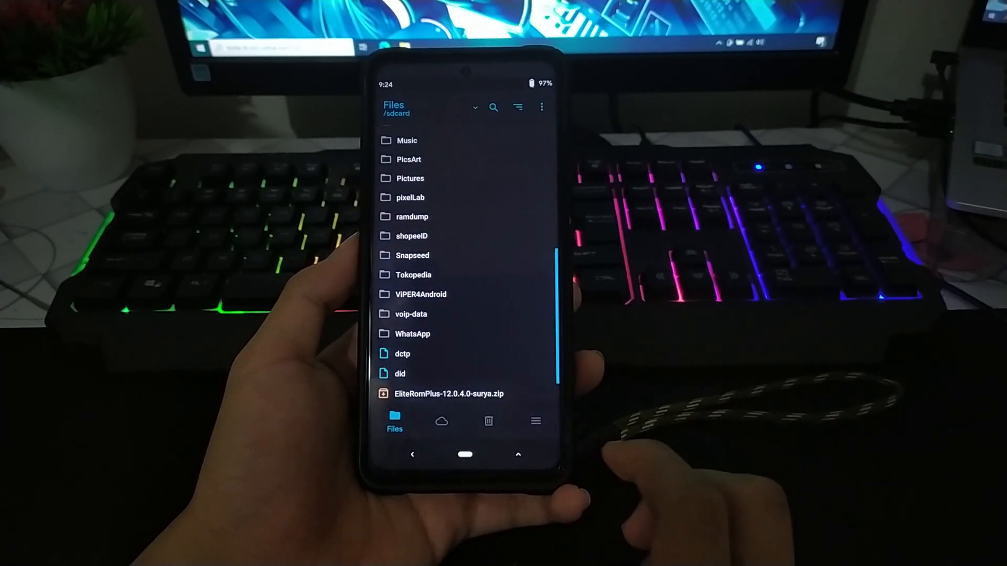
- Bring up the Data partition's info page with its Format option
scroll("up", 3)
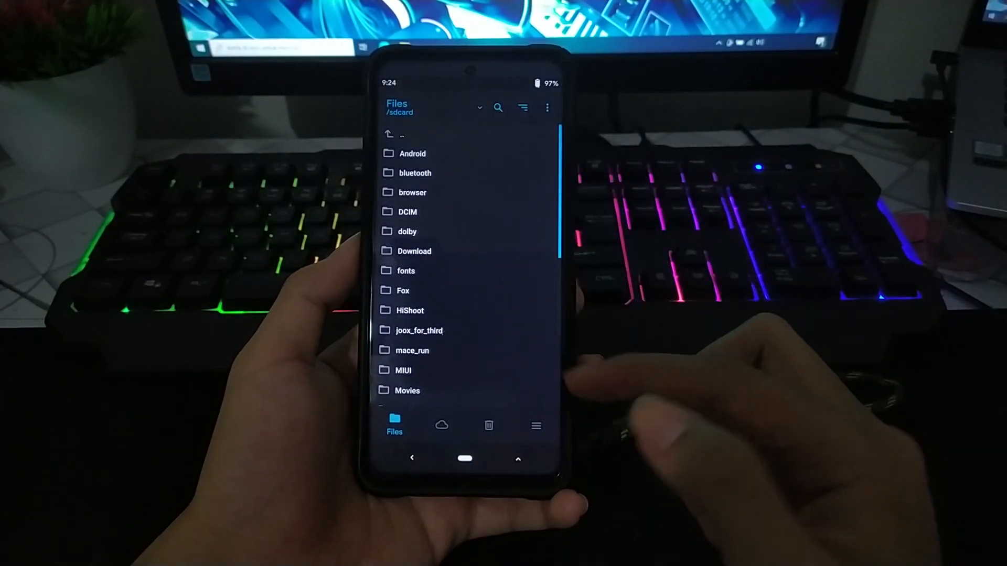
left_click(534, 426)
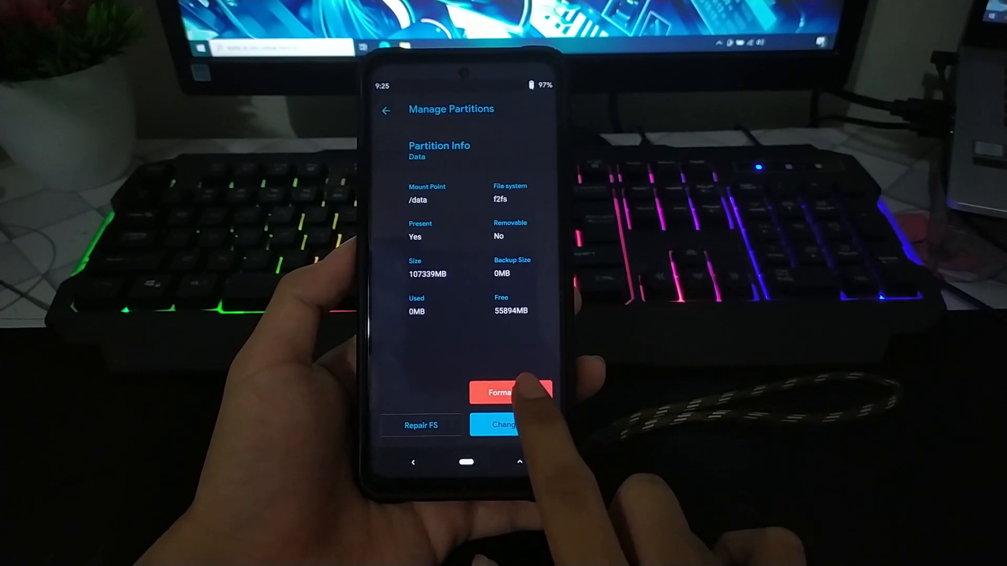
- Format the data partition, confirming the wipe with 'yes', then bring up the reboot options
left_click(507, 392)
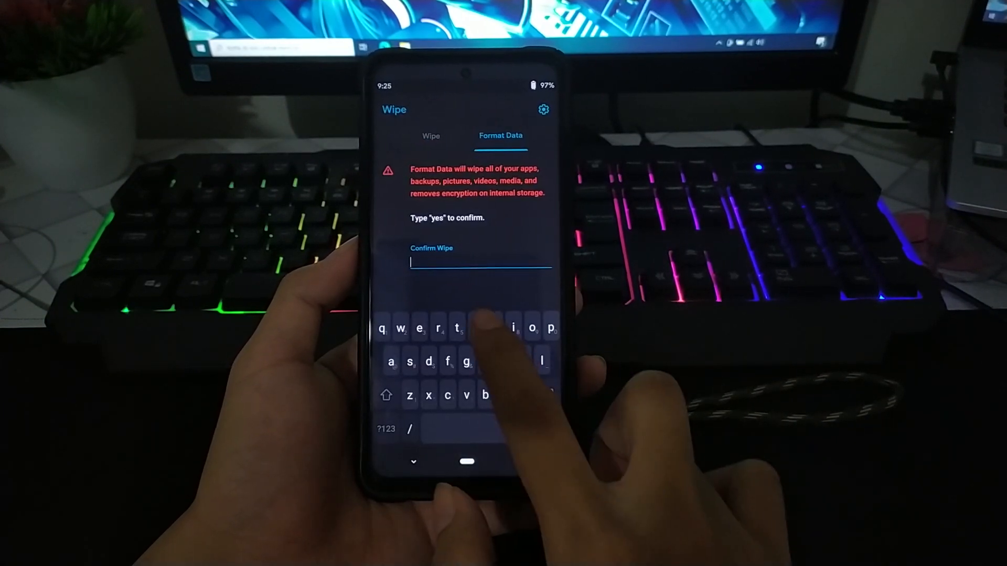
type("yes")
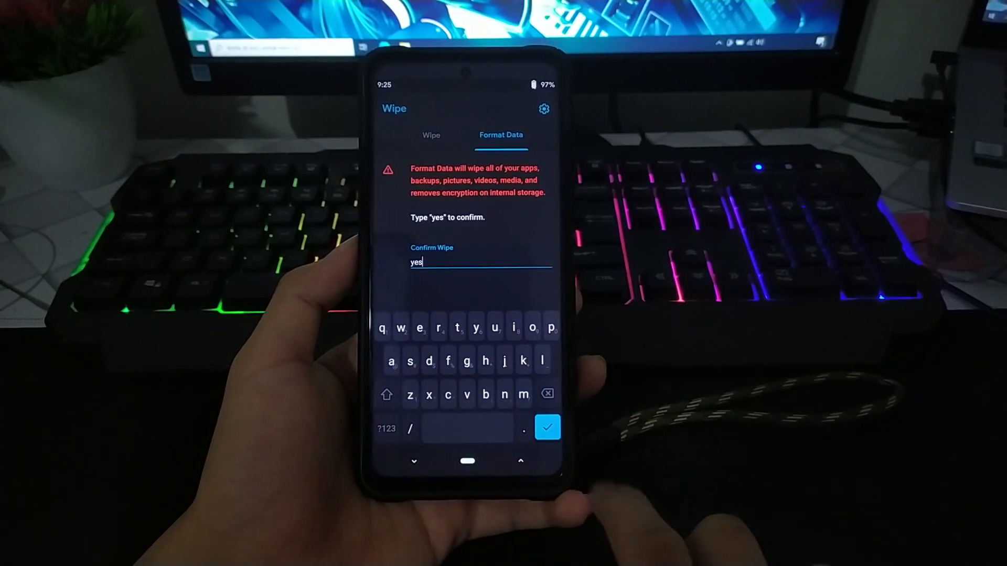
left_click(547, 427)
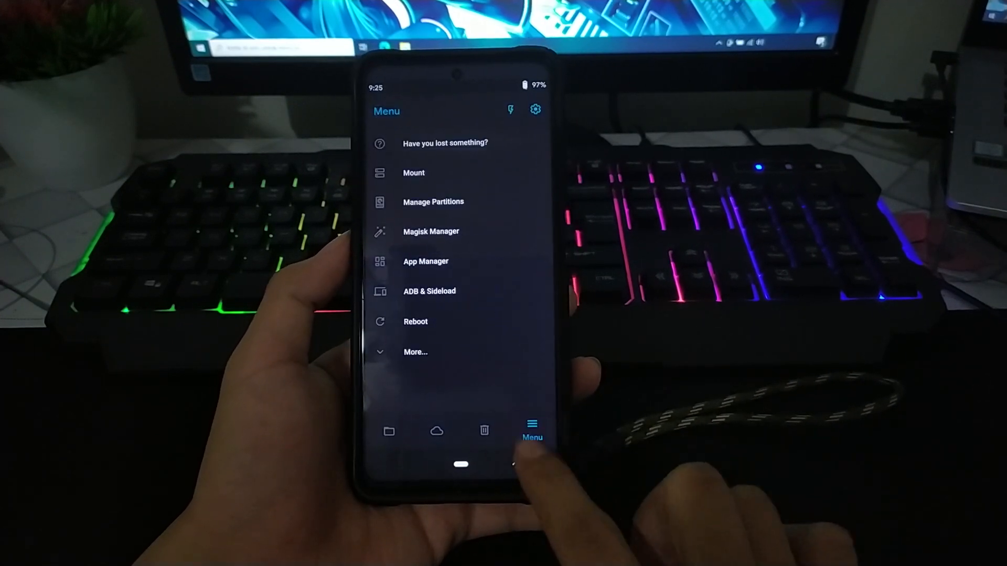
left_click(416, 321)
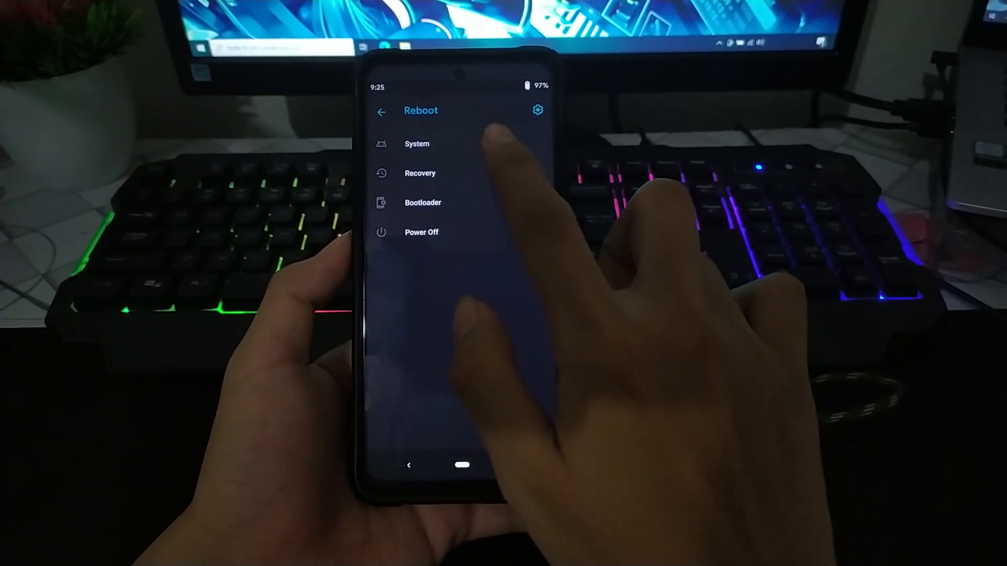